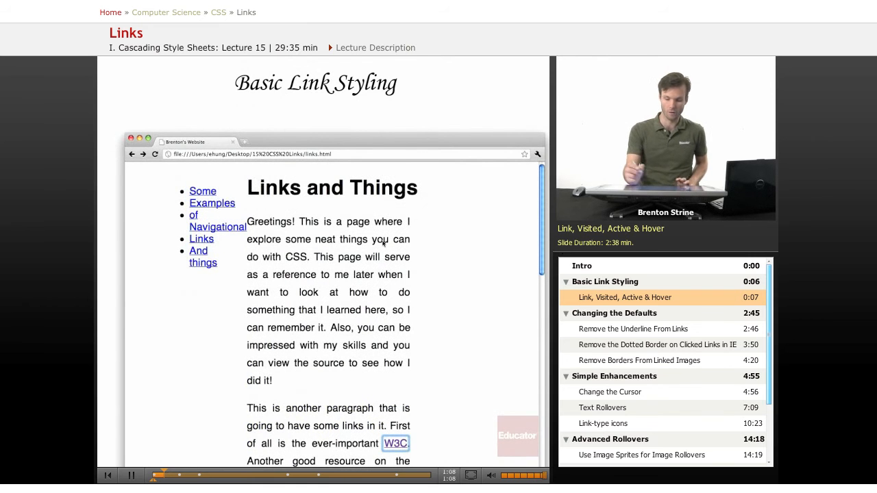
- Scroll down while the chapter plays to the a:link, a:visited, a:active, a:hover slide
{"action": "scroll", "scroll_direction": "down", "scroll_amount": 3}
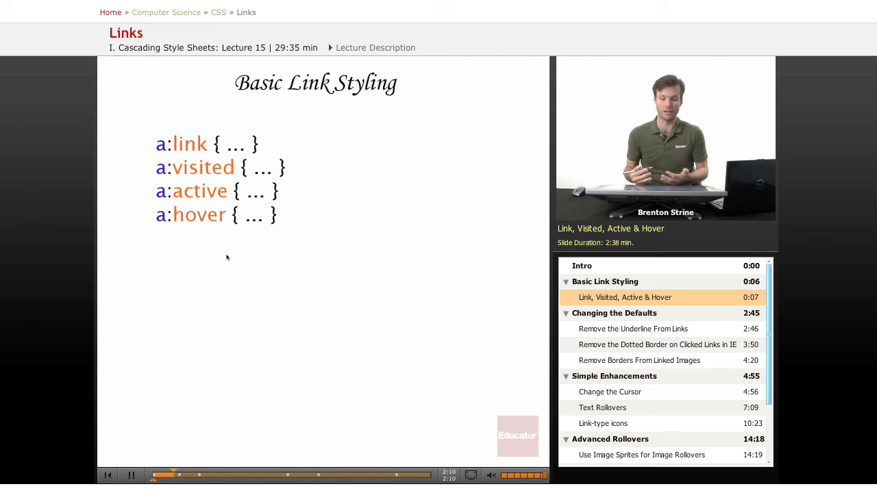
{"action": "mouse_move", "coordinate": [194, 194]}
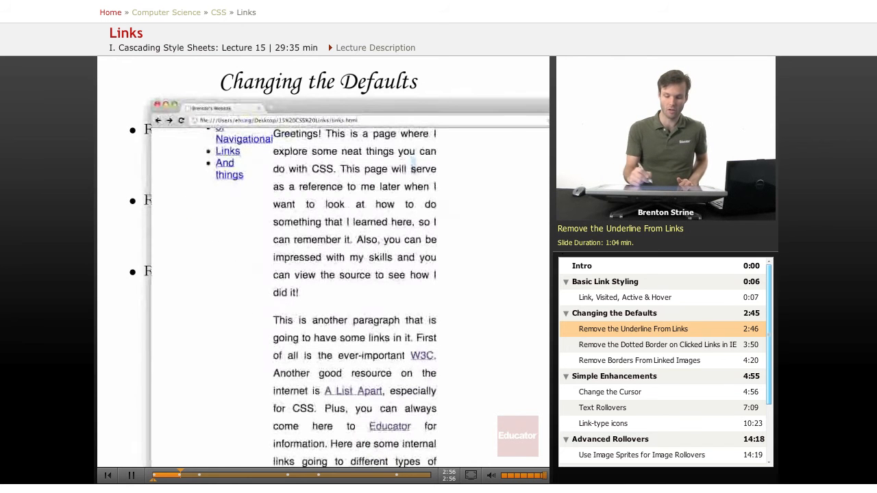
- Scroll through the HTML source view until the a {text-decoration: none;} stylesheet rule shows
{"action": "scroll", "scroll_direction": "down", "scroll_amount": 3}
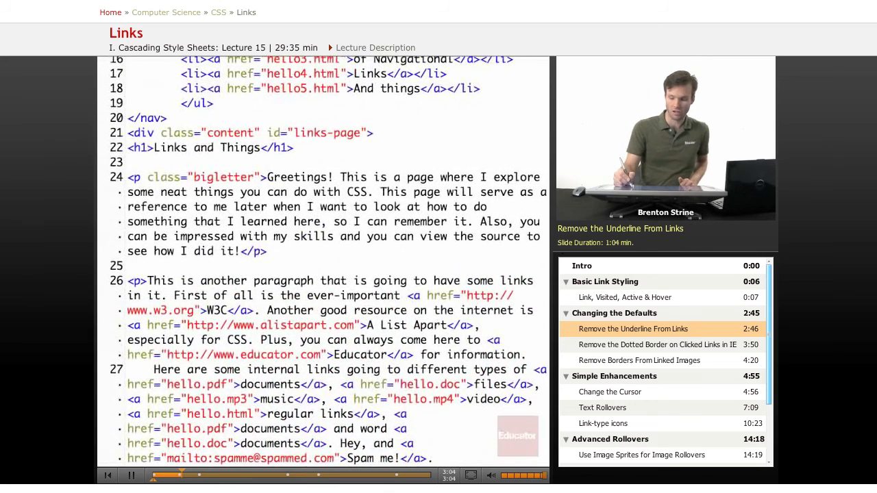
{"action": "scroll", "scroll_direction": "up", "scroll_amount": 3}
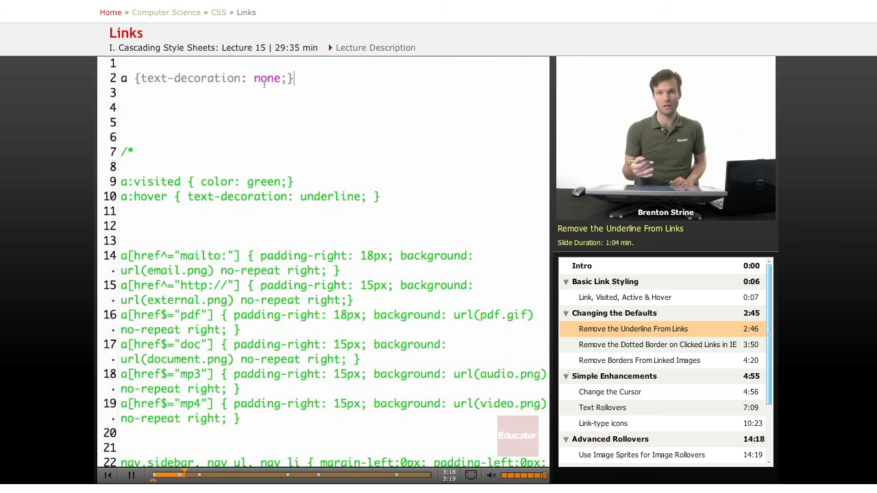
{"action": "double_click", "coordinate": [266, 78]}
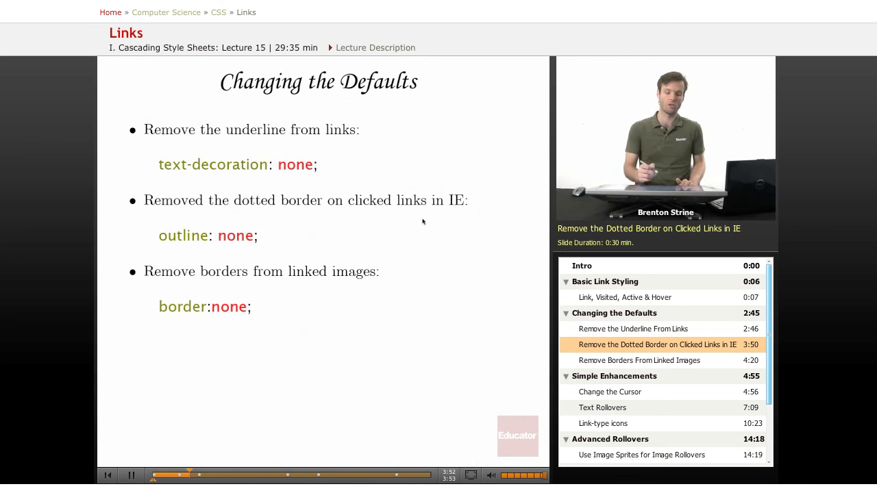
{"action": "mouse_move", "coordinate": [441, 216]}
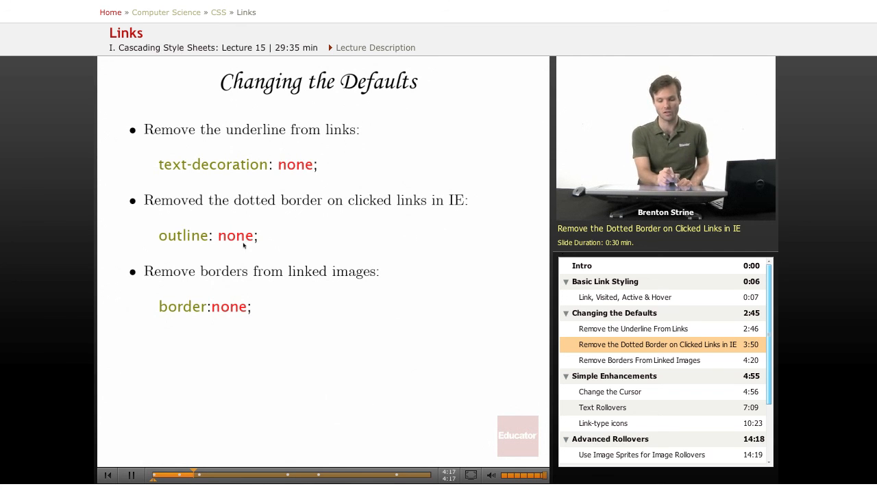
{"action": "mouse_move", "coordinate": [201, 248]}
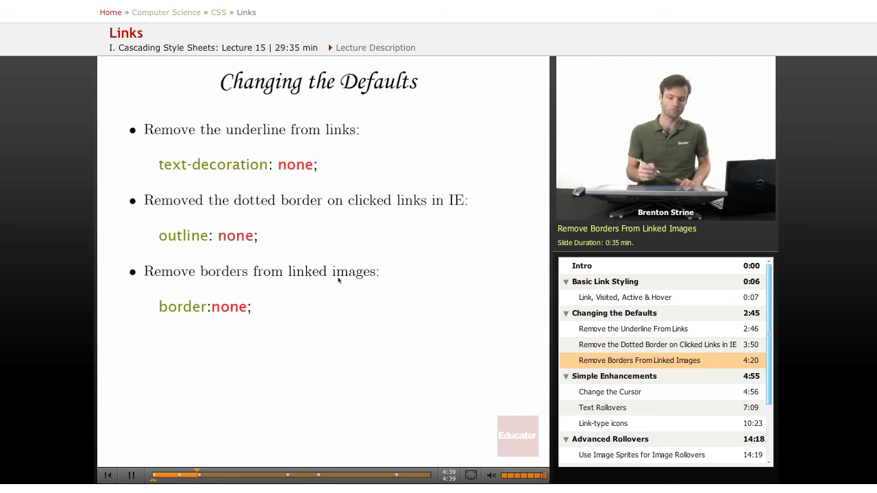
{"action": "mouse_move", "coordinate": [236, 321]}
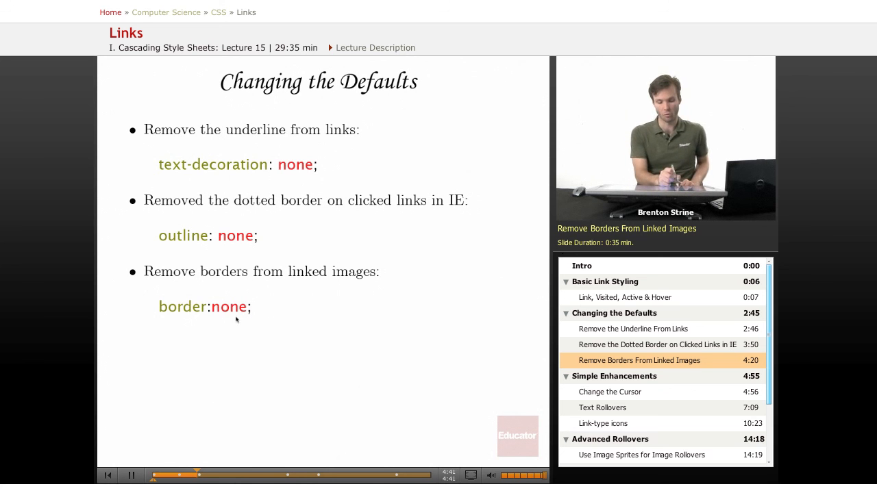